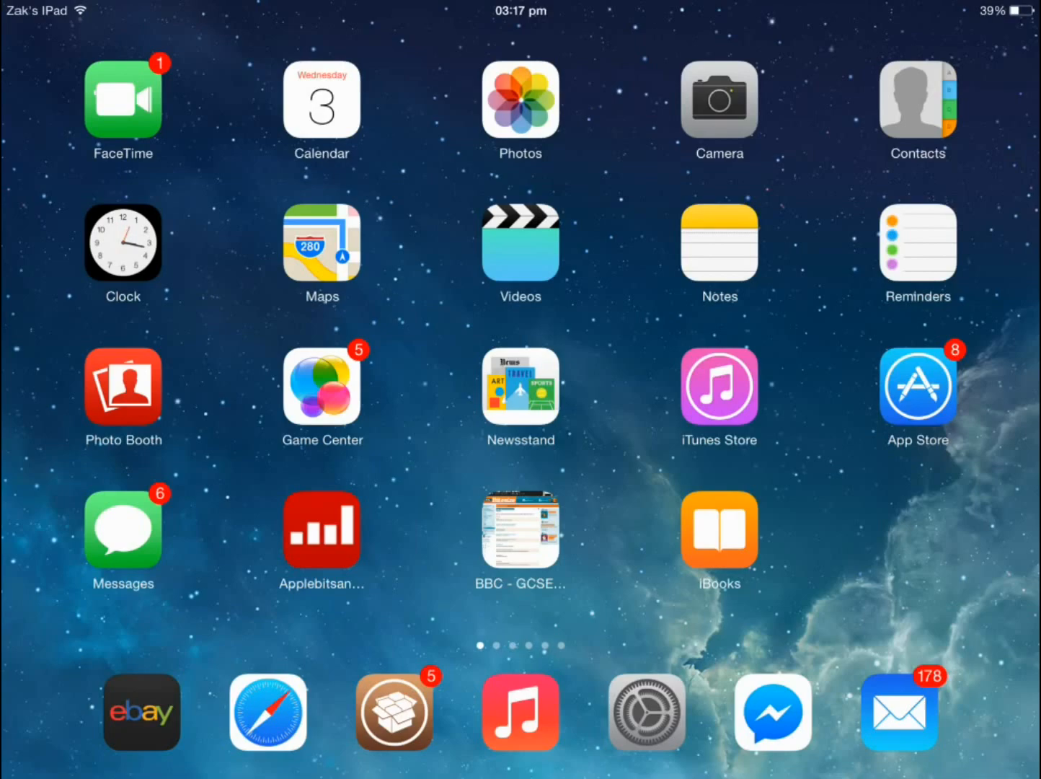
# Launch Cydia from the dock on the Home Screen
pyautogui.click(394, 712)
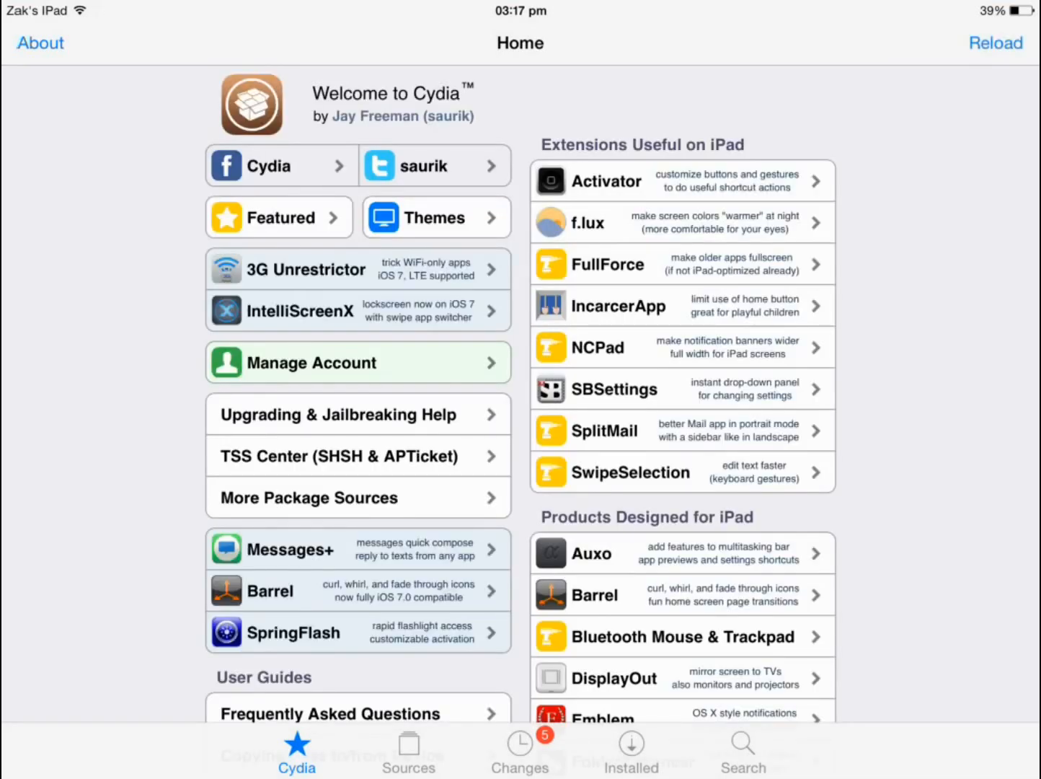
pyautogui.click(408, 750)
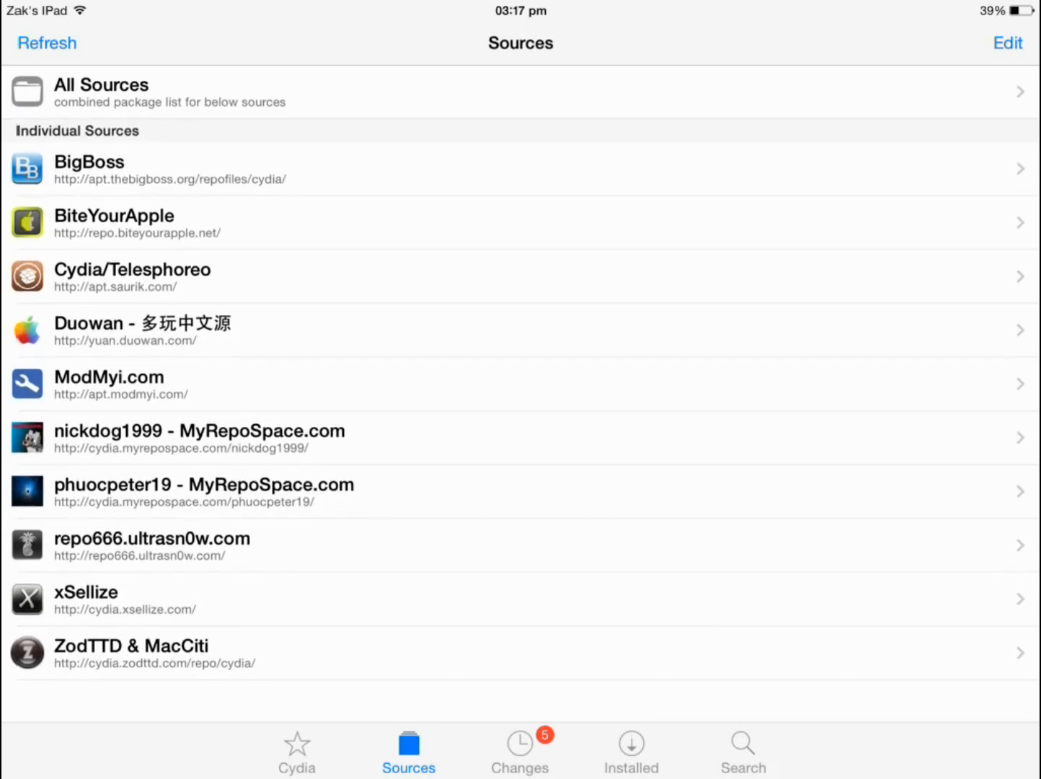
pyautogui.click(1007, 43)
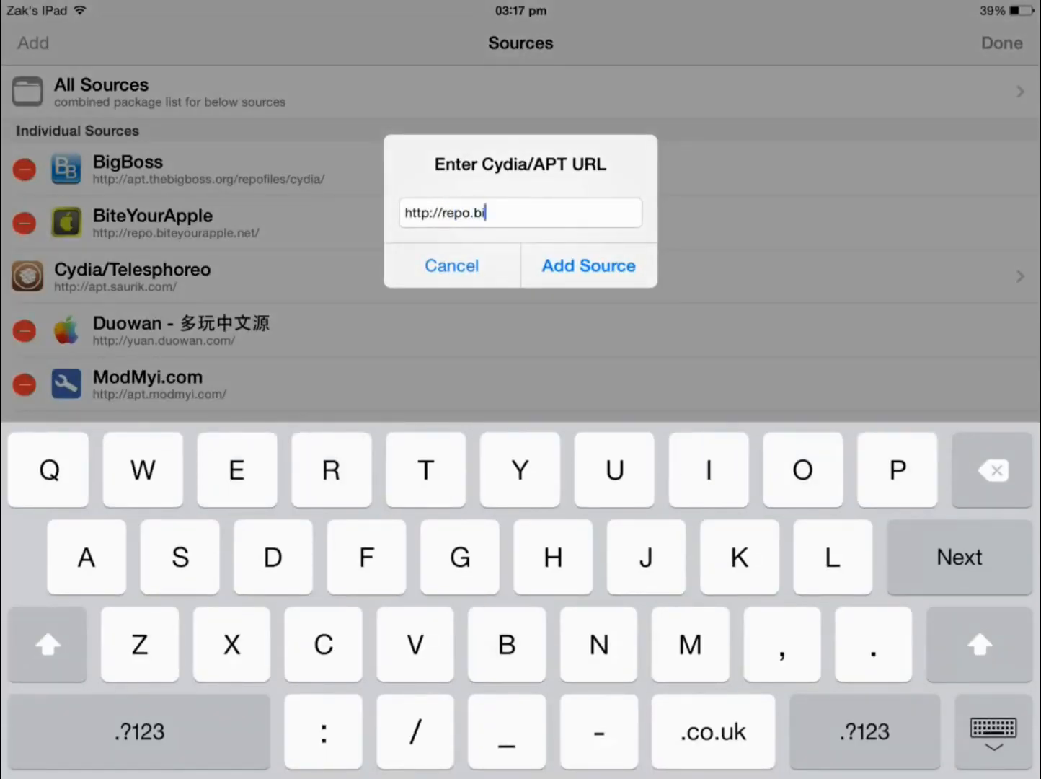
pyautogui.write('teyourappl')
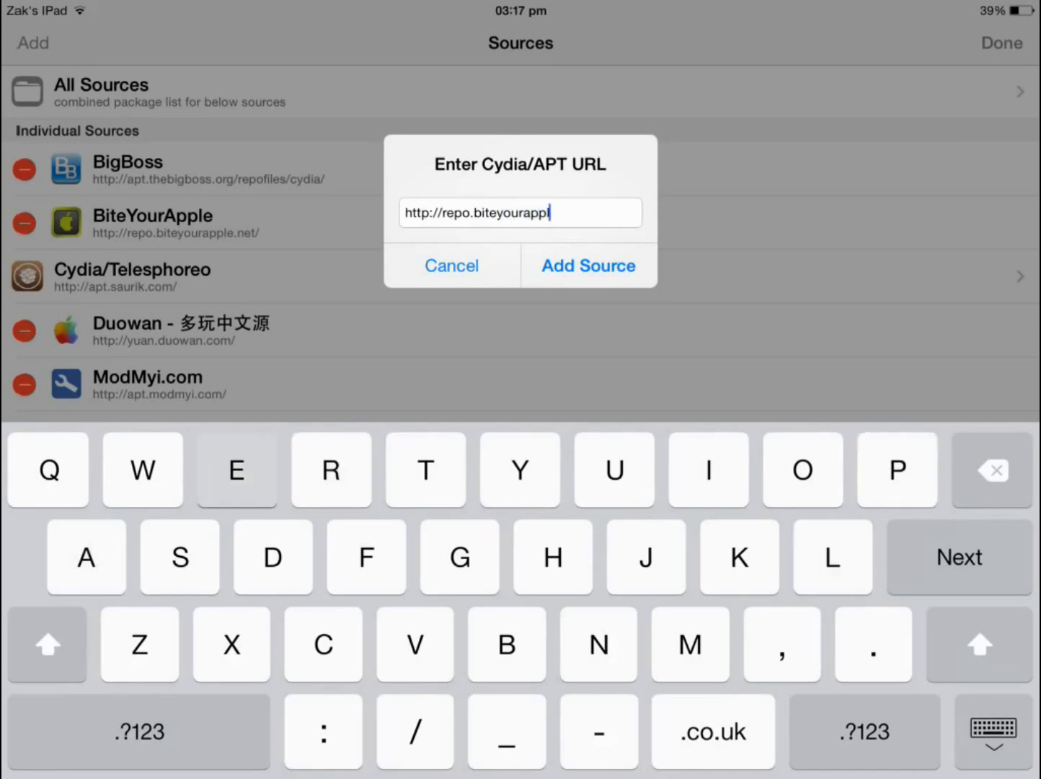
pyautogui.write('e.net')
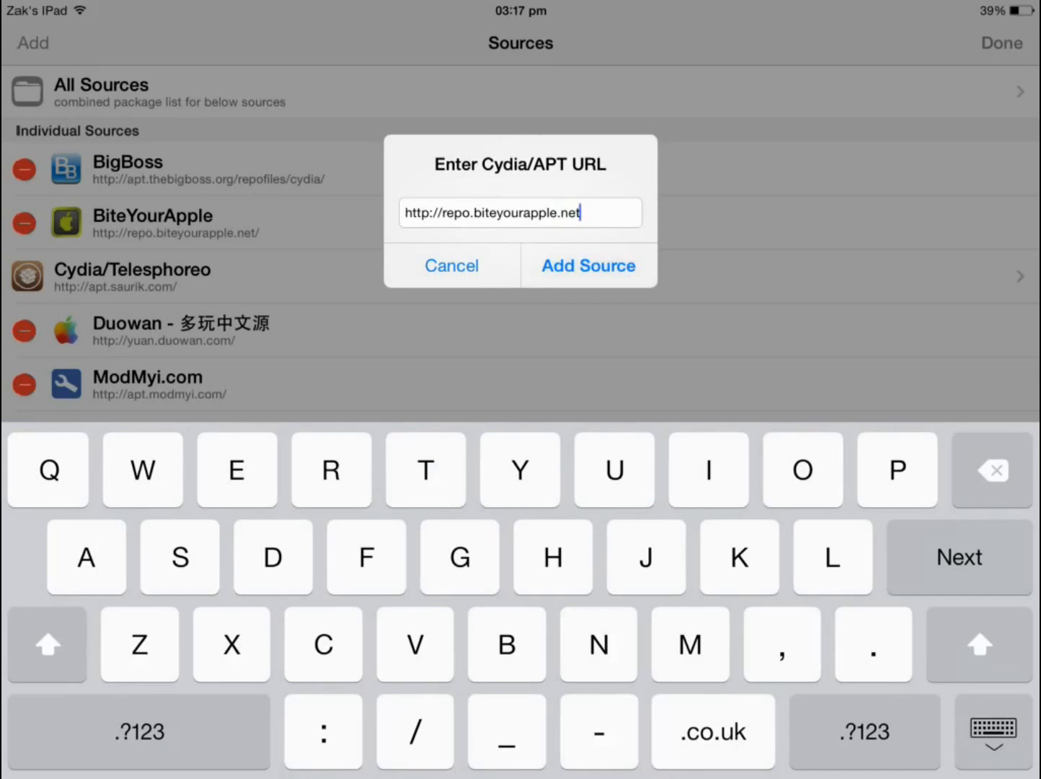
pyautogui.click(588, 266)
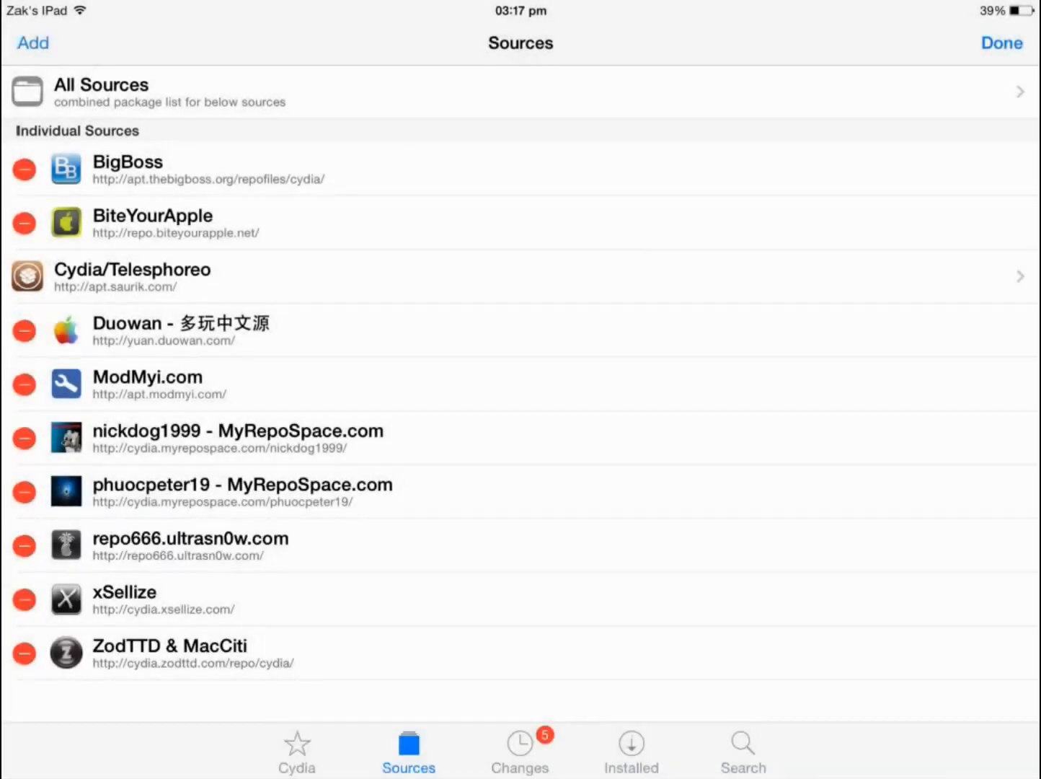
# Search for Genie, reinstall it via Modify > Reinstall, and return Home
pyautogui.click(1001, 43)
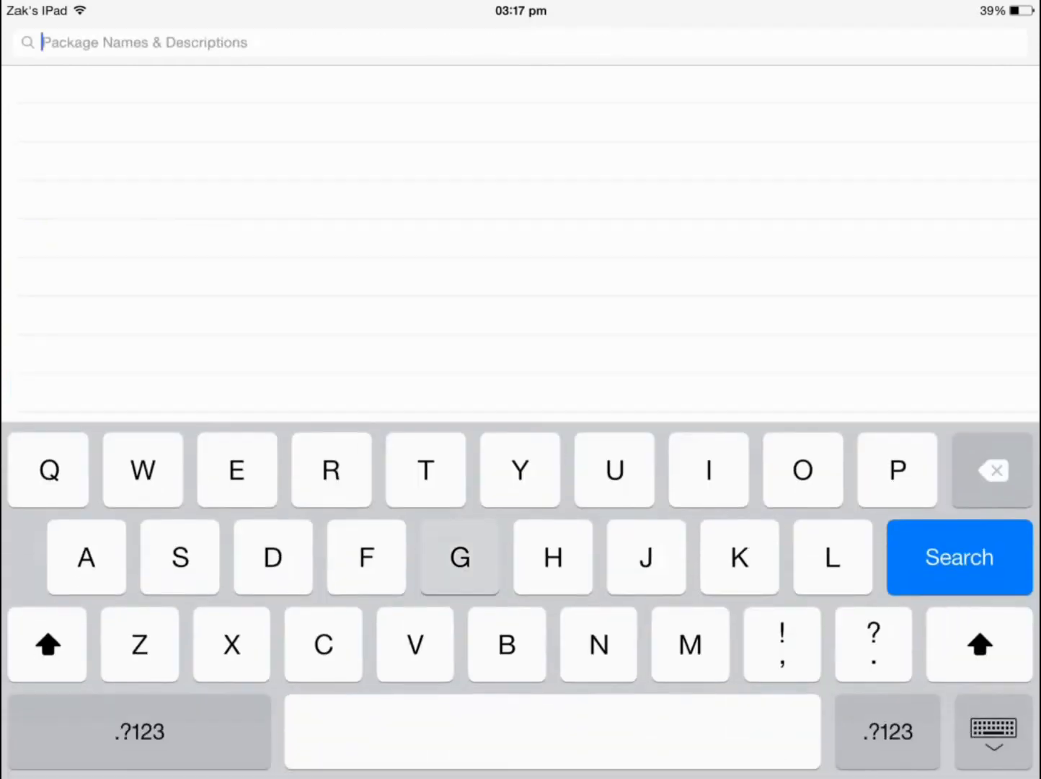
pyautogui.write('Genie')
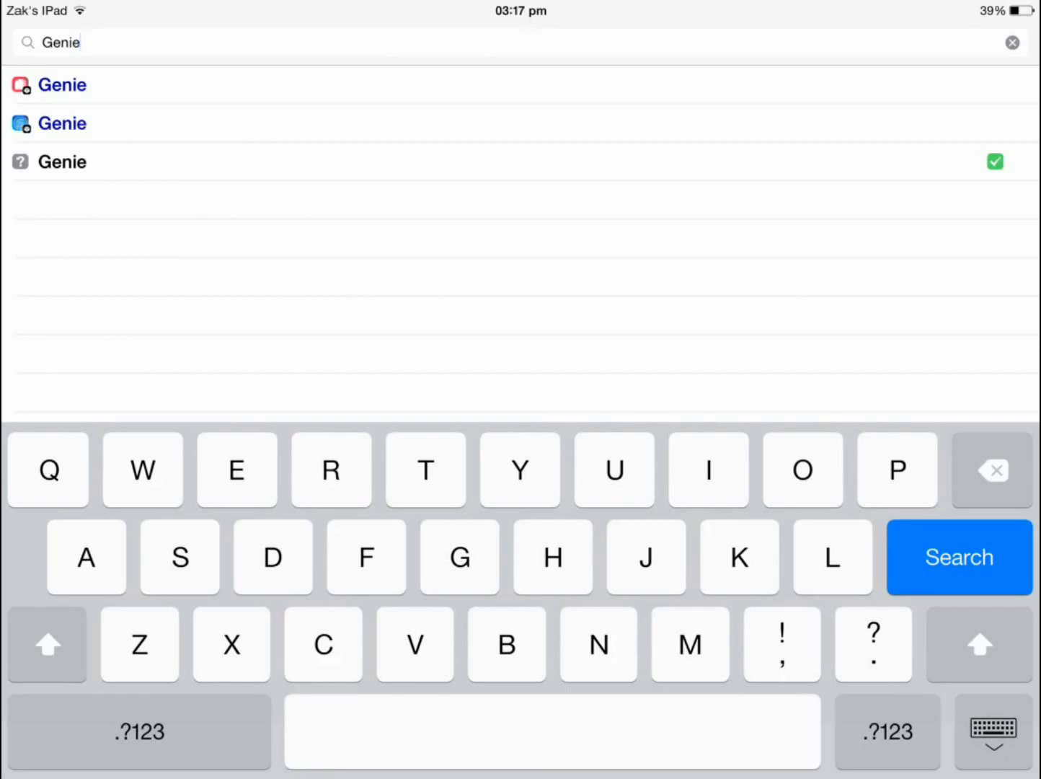
pyautogui.click(62, 161)
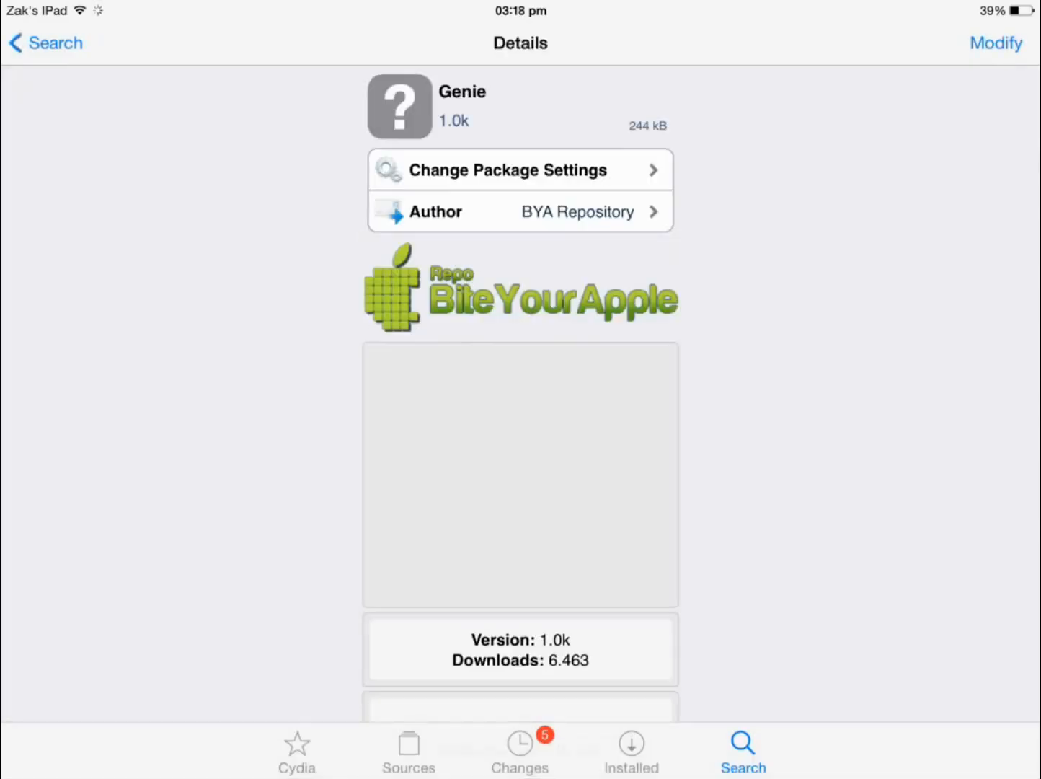
pyautogui.click(996, 43)
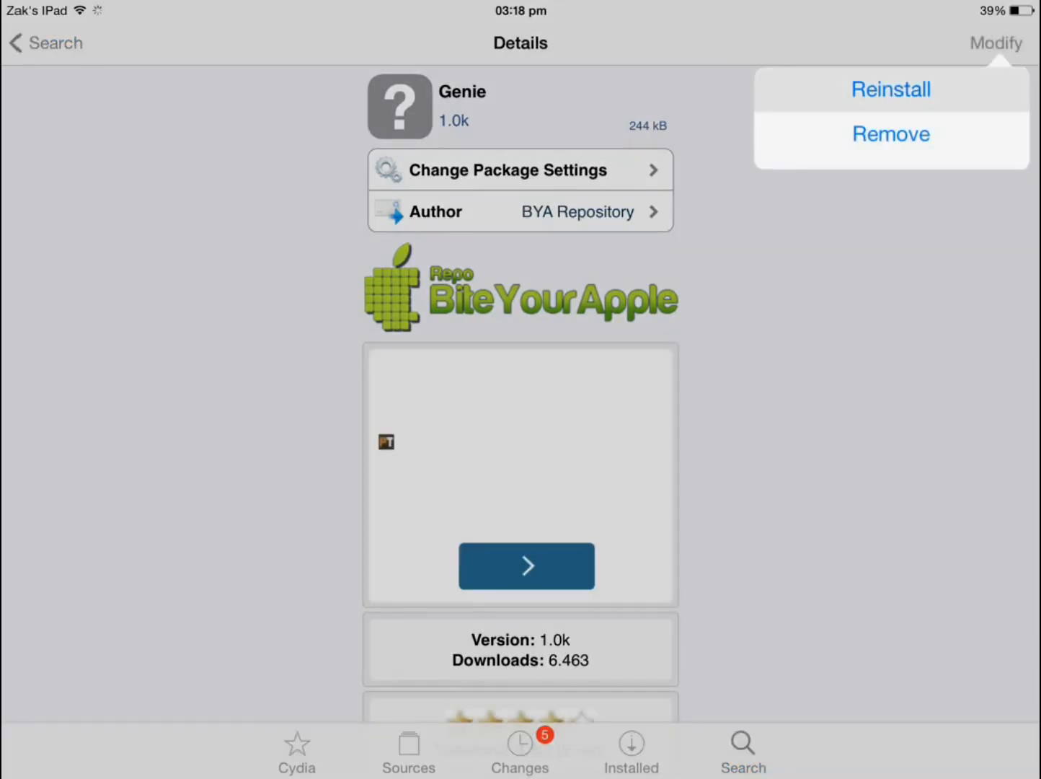
pyautogui.click(890, 134)
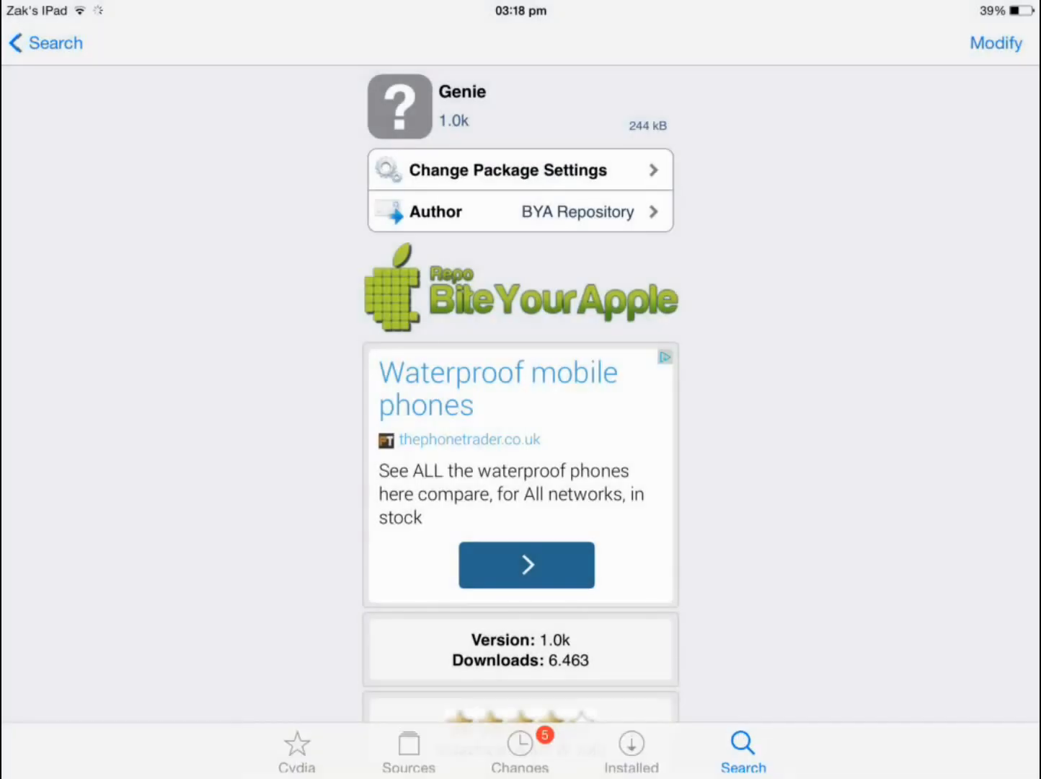
pyautogui.press('home')
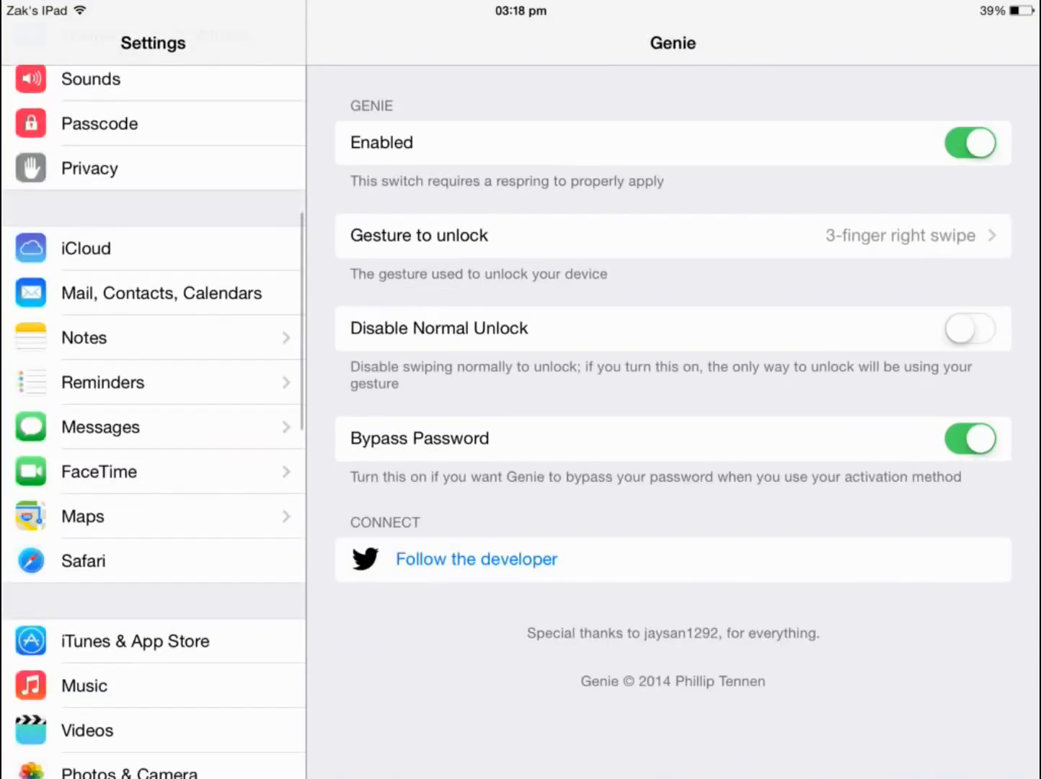
# Scroll to Genie in Settings and open its Gesture to unlock options
pyautogui.scroll(-3)
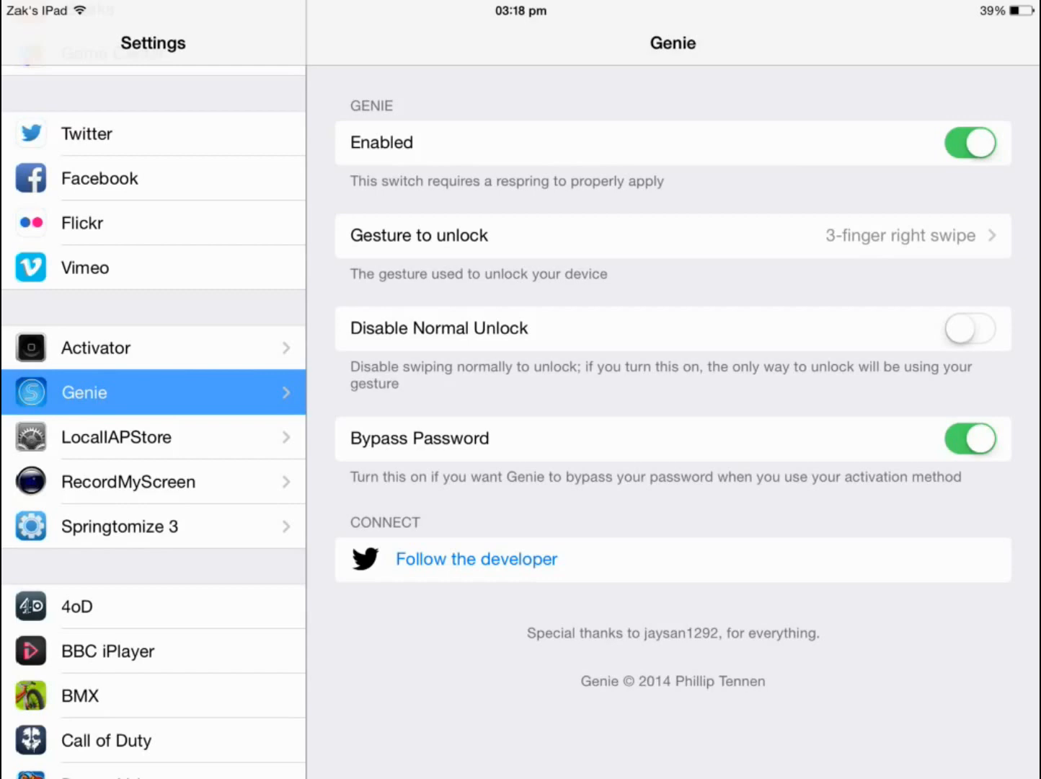
pyautogui.click(672, 235)
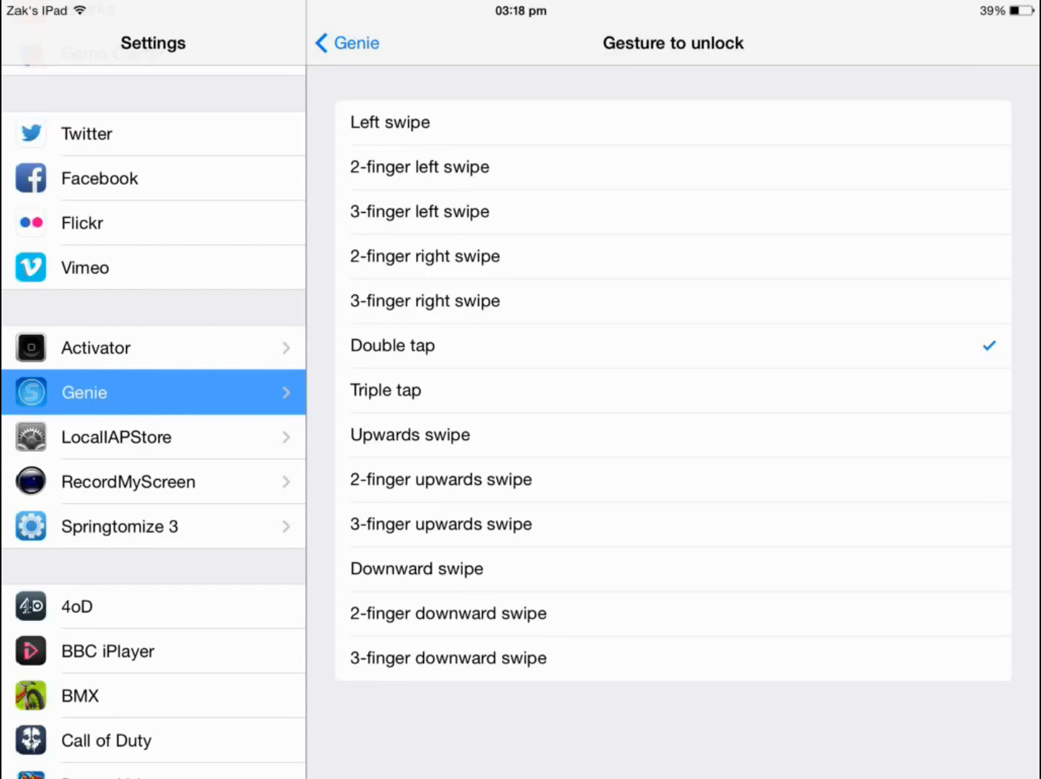
# Choose Double tap as Genie's unlock gesture and start entering the lock-screen passcode
pyautogui.click(346, 42)
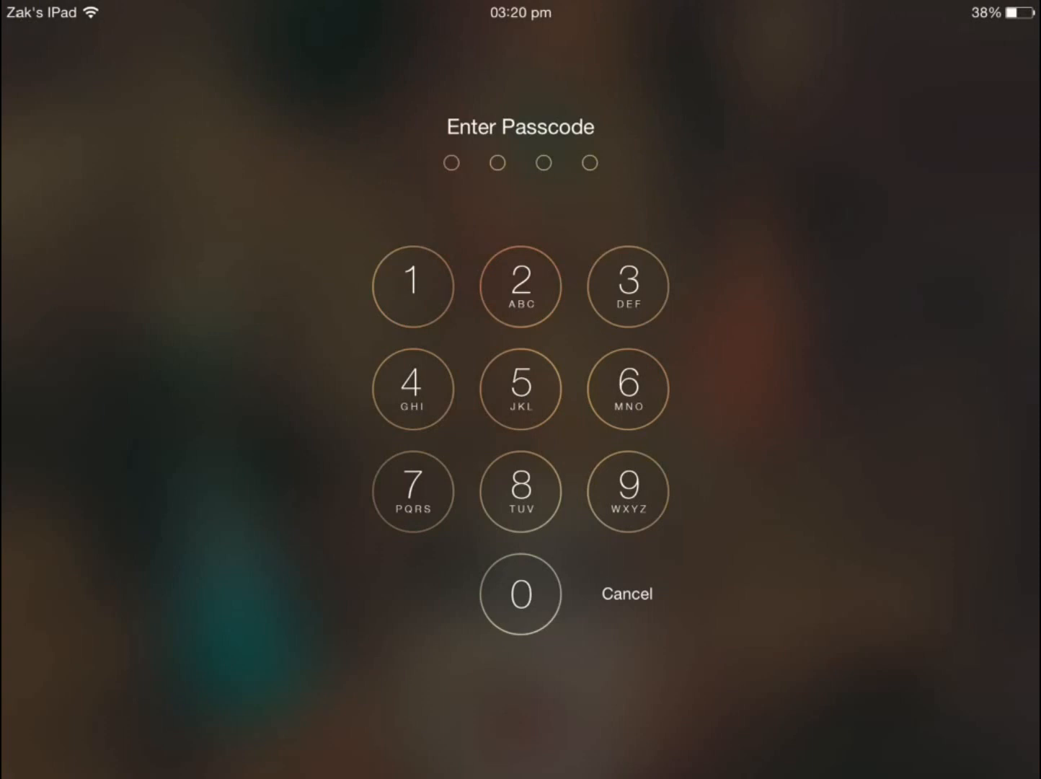
pyautogui.click(520, 389)
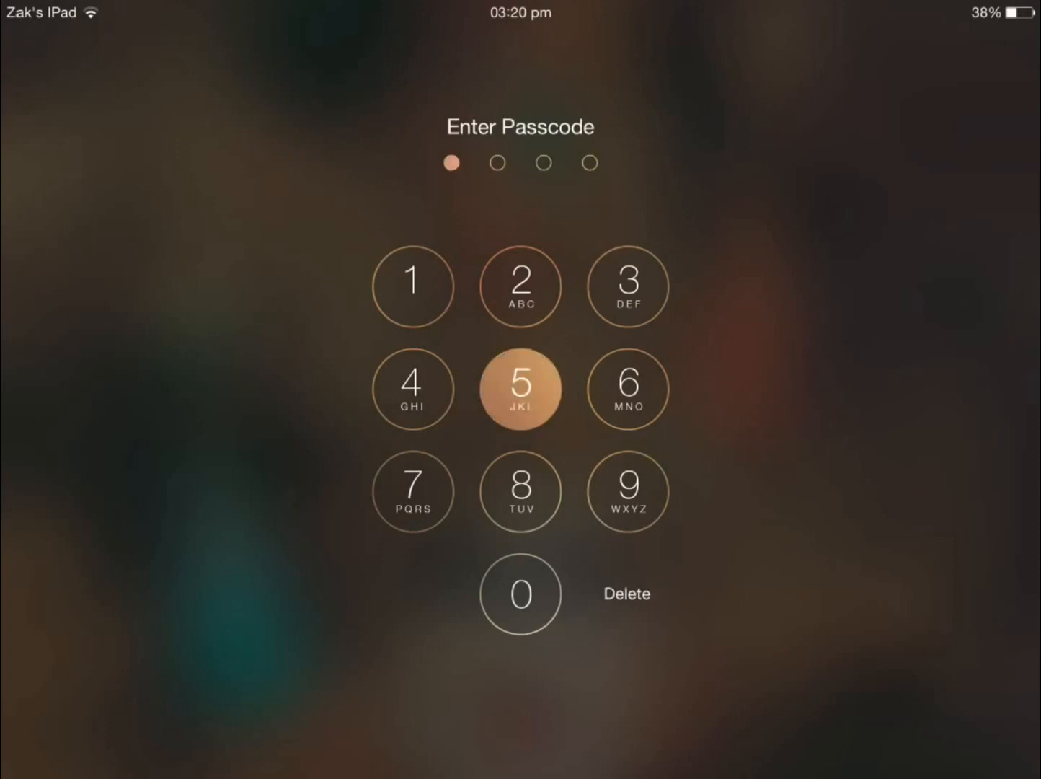